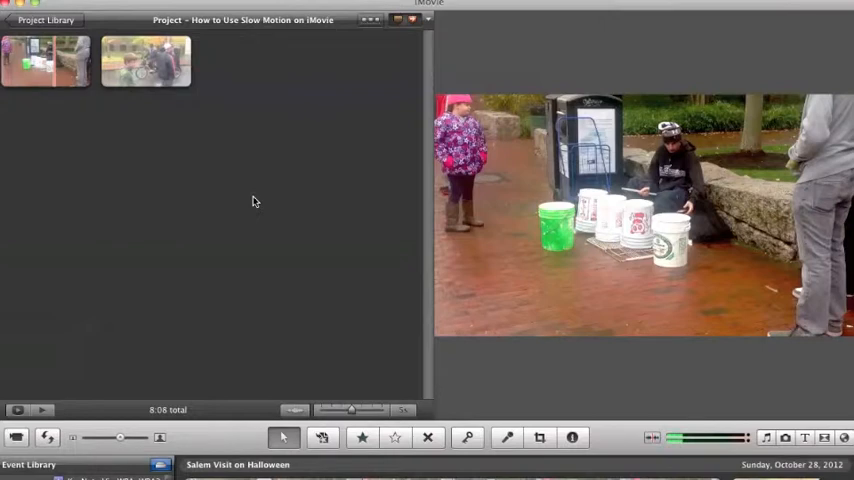
mouse_move(372, 388)
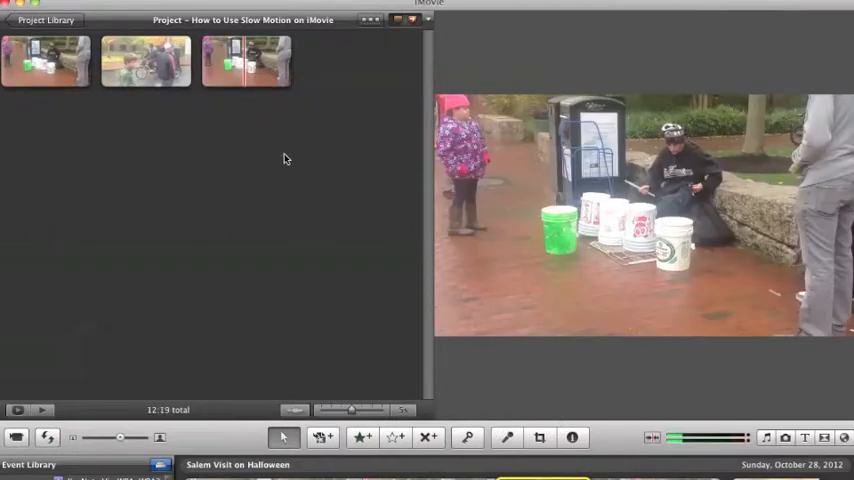
Select the newly added drummer clip, the project's third clip at 12:19 total.
left_click(246, 62)
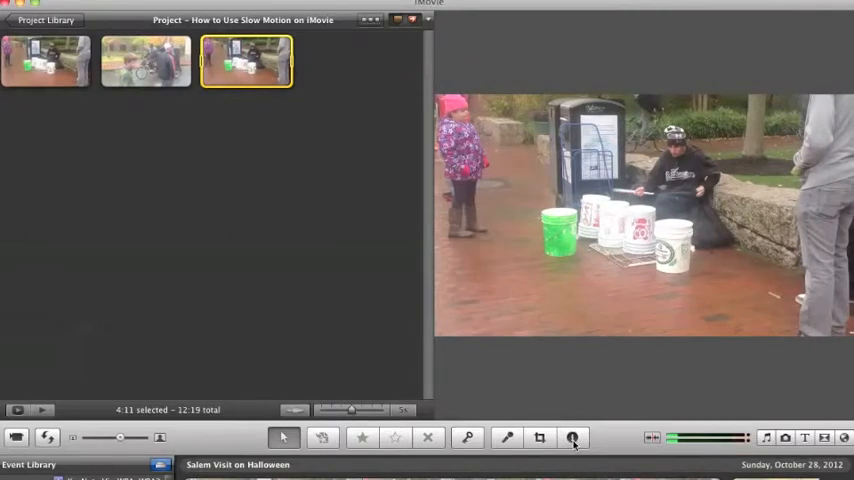
Convert the entire third clip in its Clip settings so its speed can be changed.
left_click(572, 436)
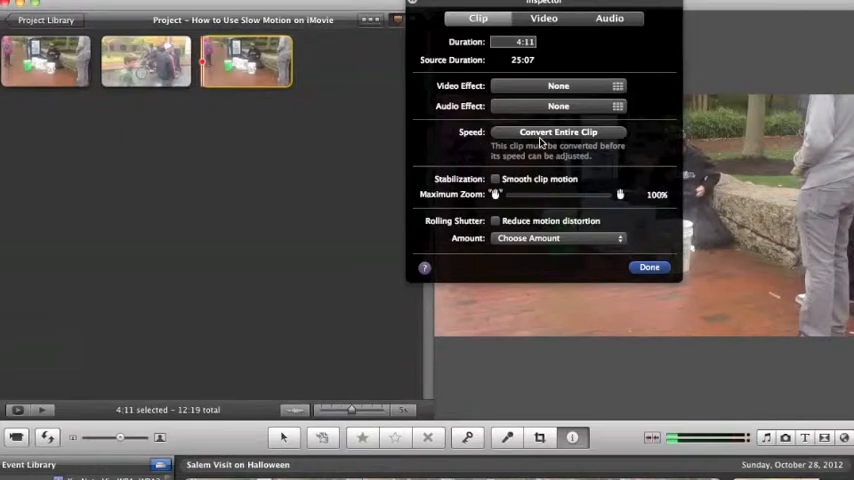
left_click(558, 132)
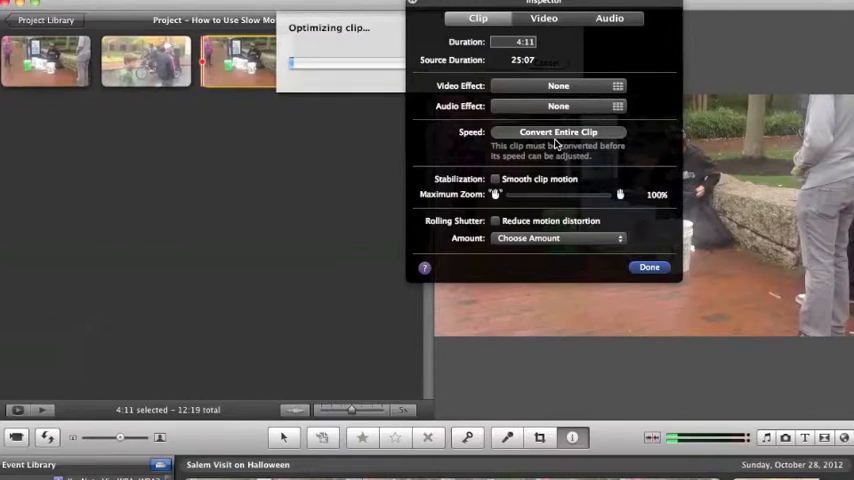
mouse_move(612, 390)
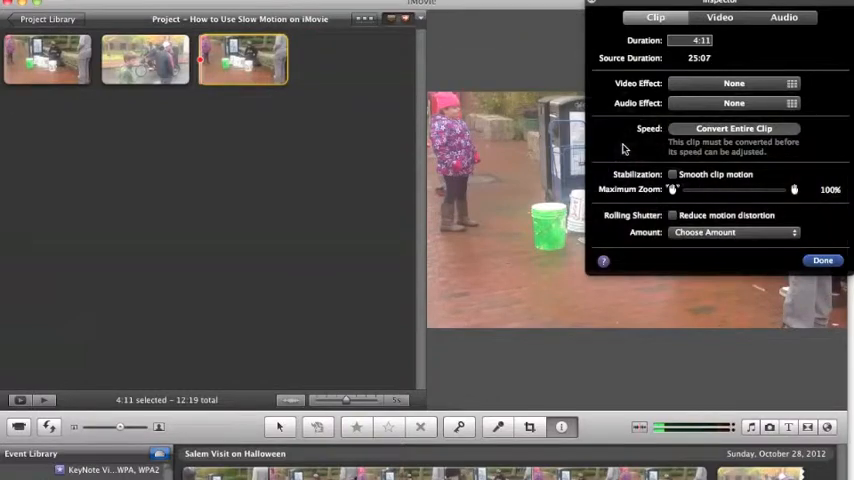
Slow the converted clip through 50% and 25% down to 5%, stretching it to 1:27:10.
left_click(734, 128)
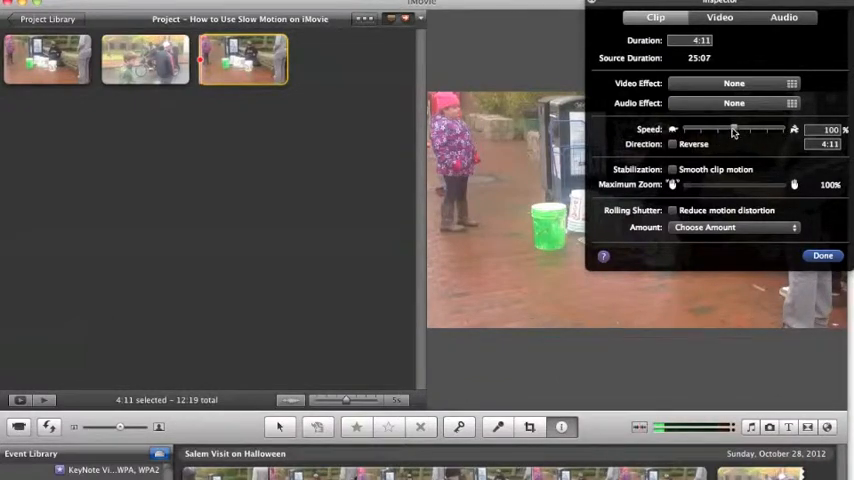
left_click_drag(736, 128, 718, 128)
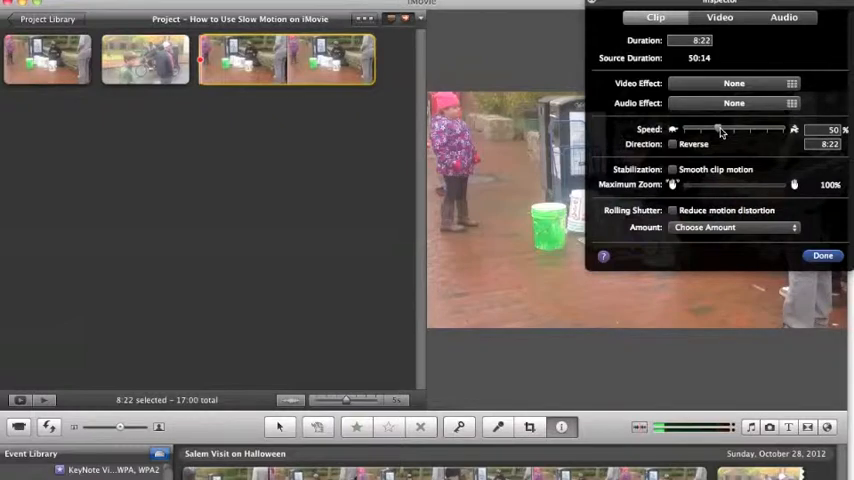
left_click_drag(720, 130, 704, 130)
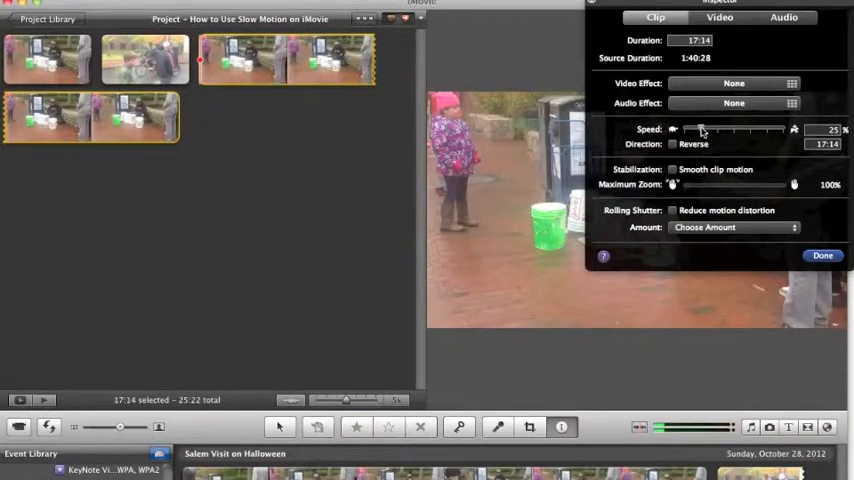
left_click_drag(704, 128, 688, 128)
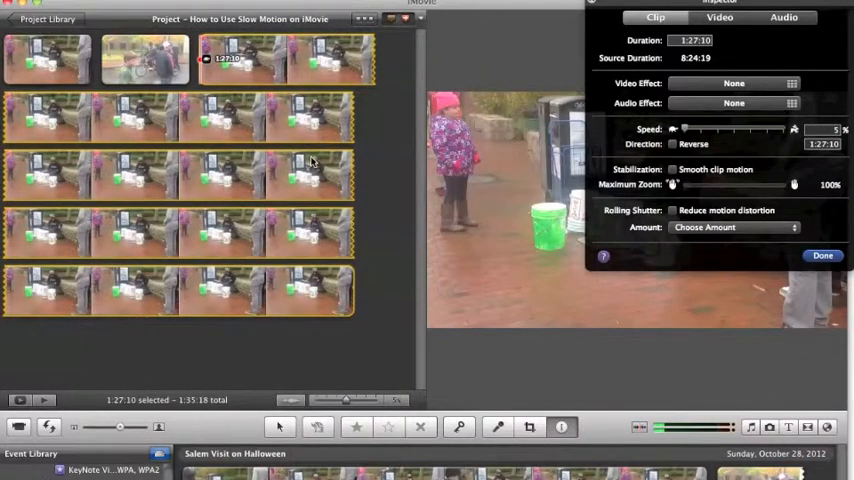
mouse_move(368, 272)
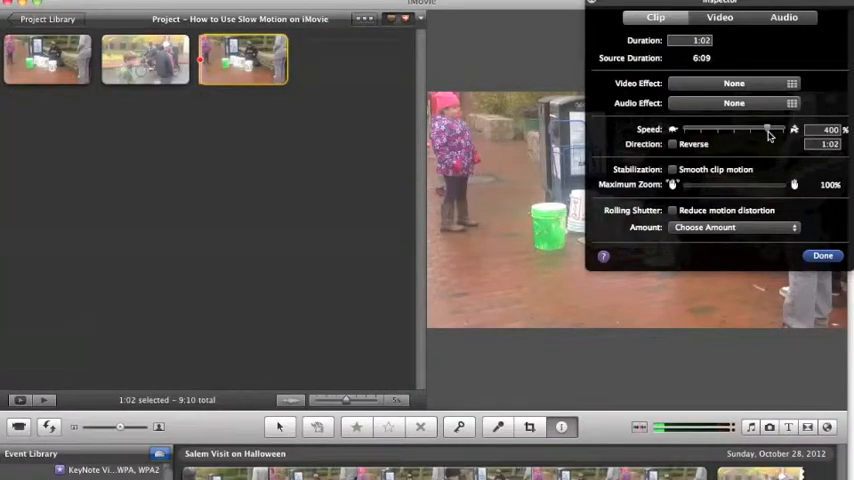
mouse_move(756, 136)
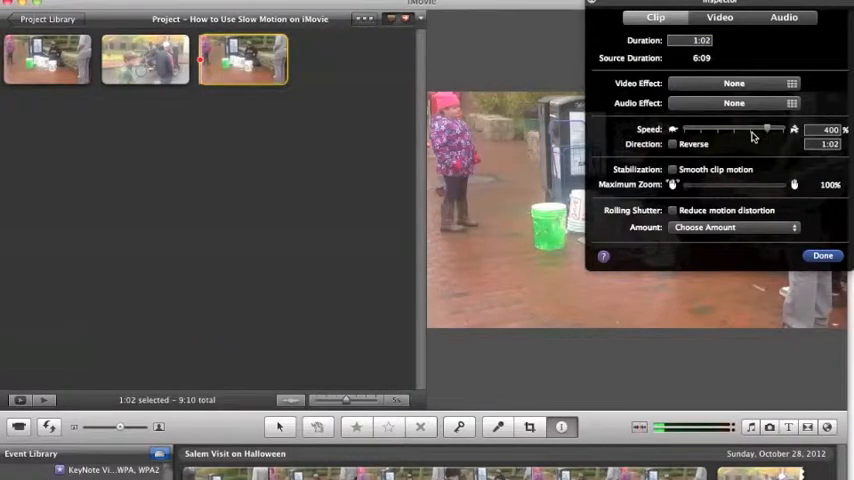
Test 200% and 400% speeds, then settle the clip at 25%, lasting 16:00.
left_click_drag(768, 128, 750, 128)
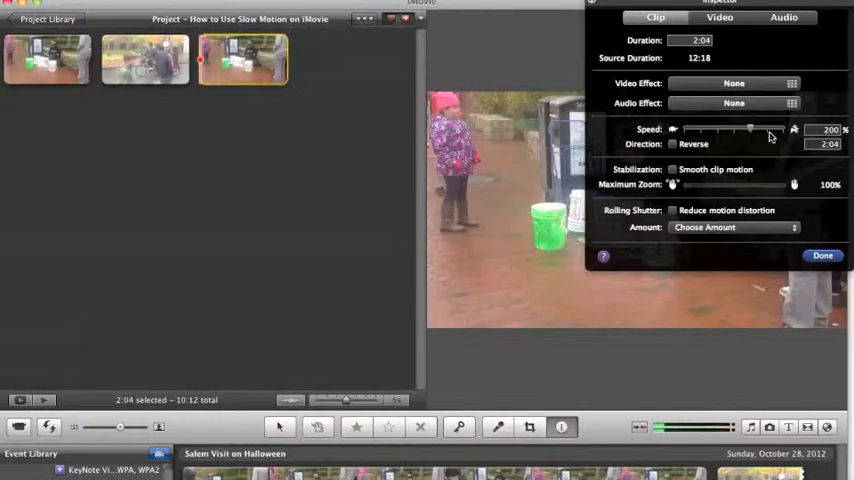
left_click_drag(750, 128, 770, 128)
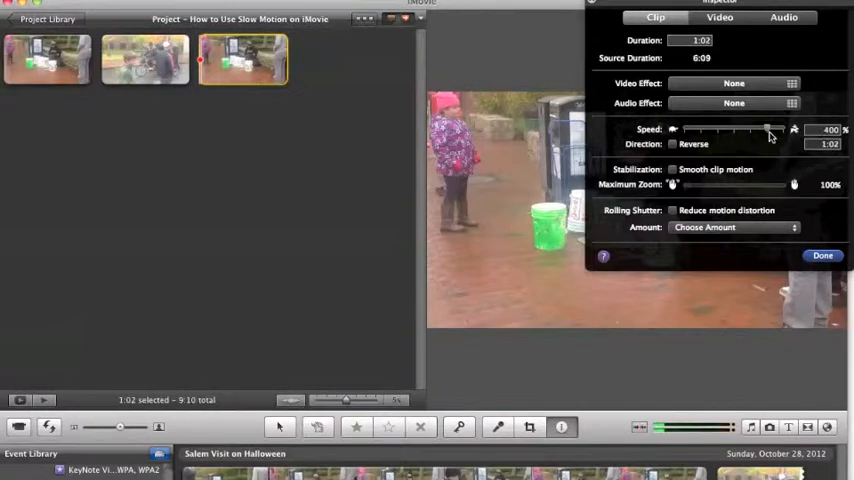
left_click_drag(764, 128, 784, 128)
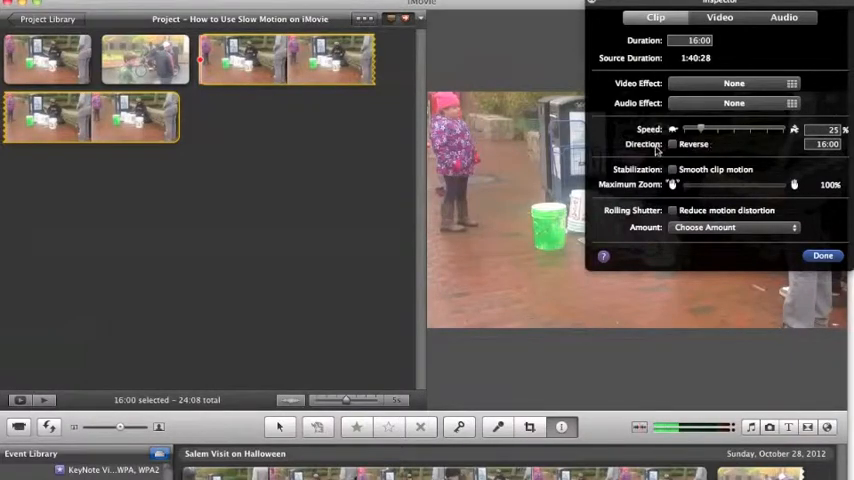
Close the clip settings with Done and select the drummer clip in the second row.
left_click(822, 256)
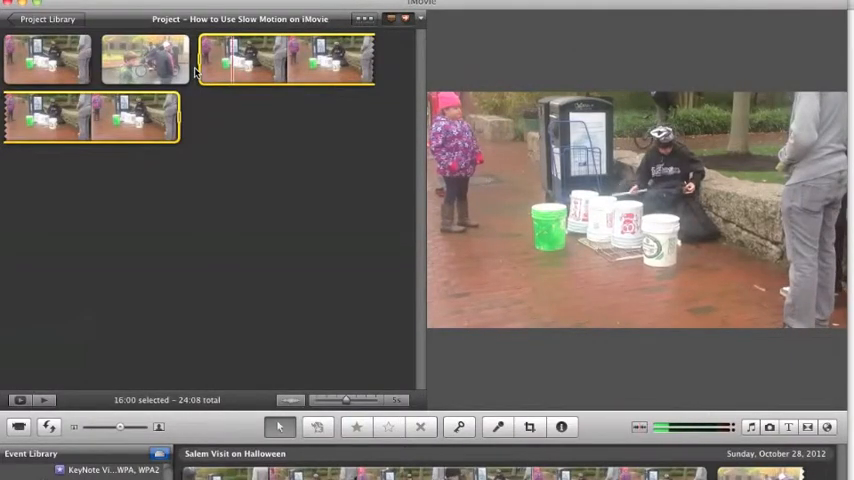
left_click(560, 428)
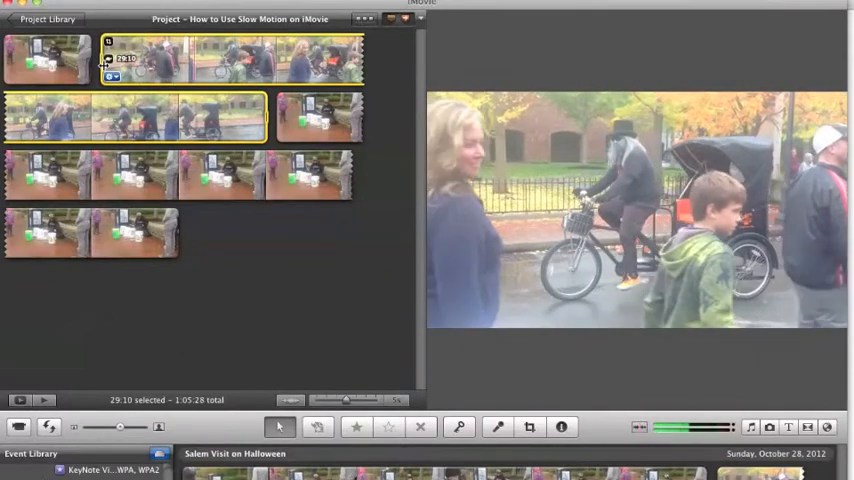
left_click(144, 116)
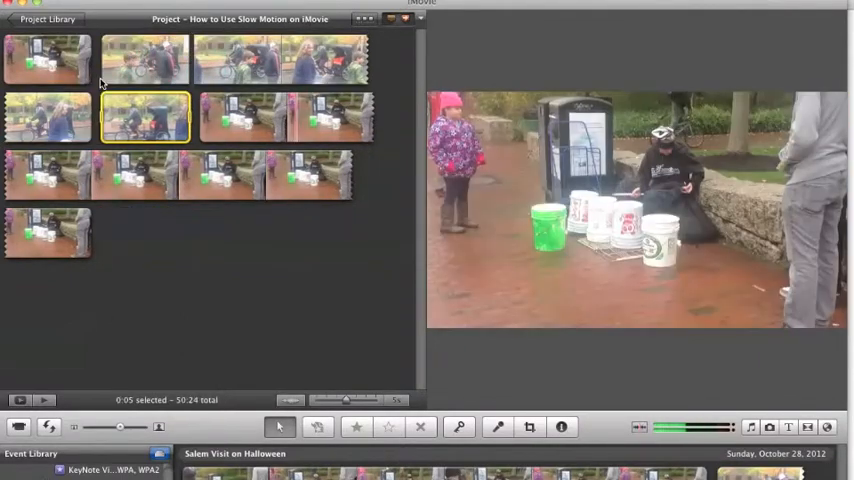